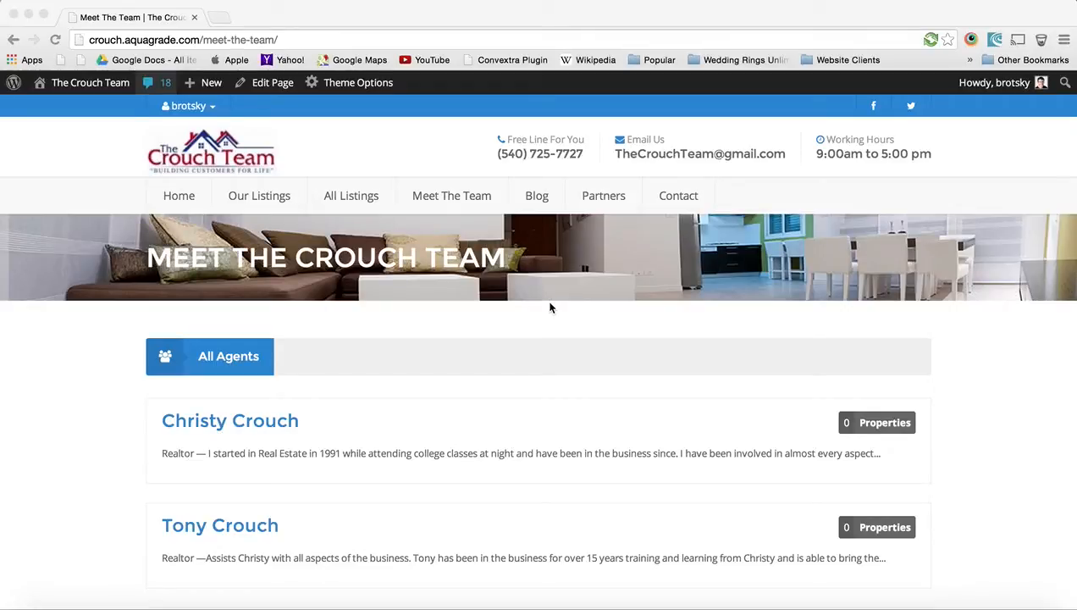
{"action": "scroll", "scroll_direction": "down", "scroll_amount": 3}
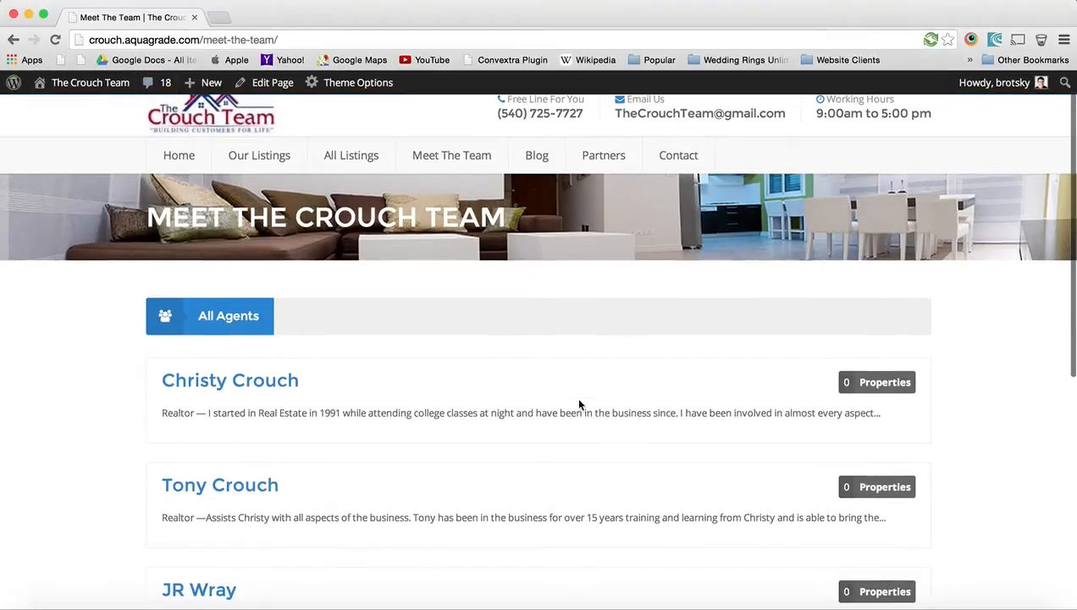
{"action": "scroll", "scroll_direction": "down", "scroll_amount": 3}
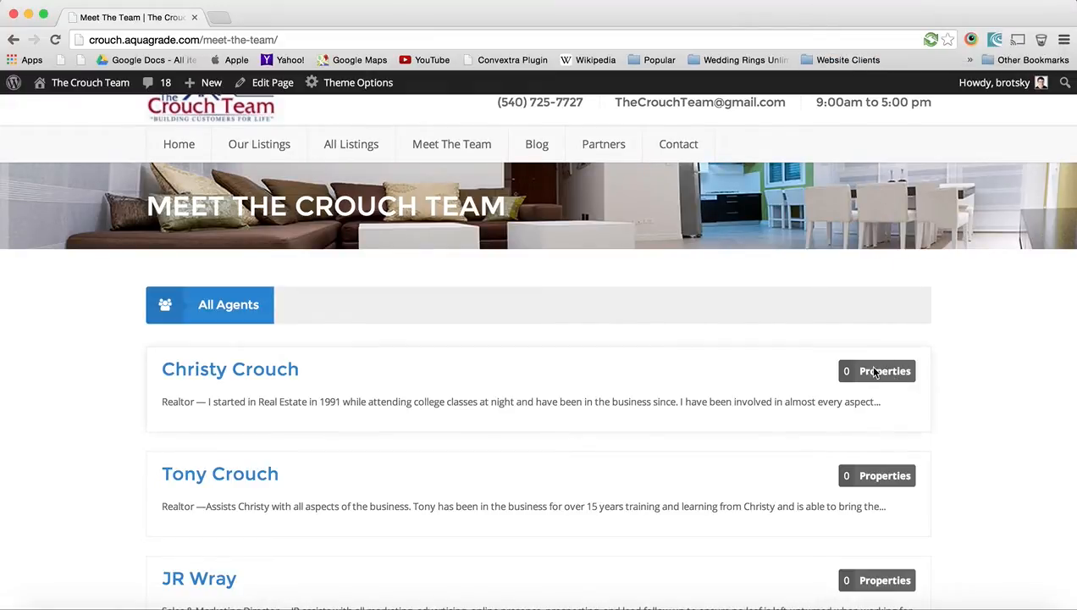
{"action": "key", "text": "F12"}
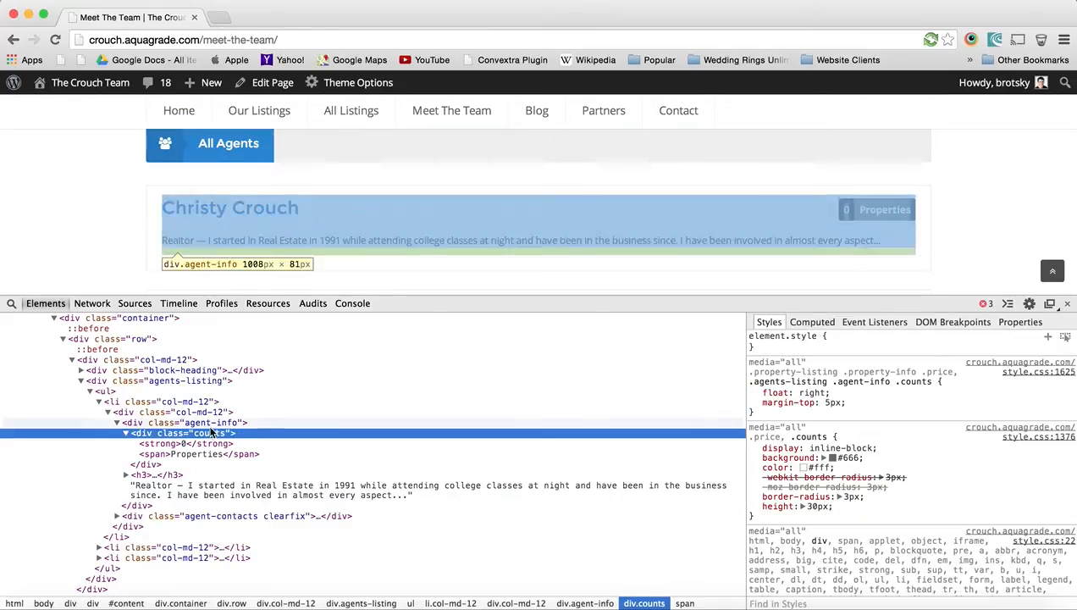
{"action": "mouse_move", "coordinate": [791, 354]}
{"action": "type", "text": "display: none;"}
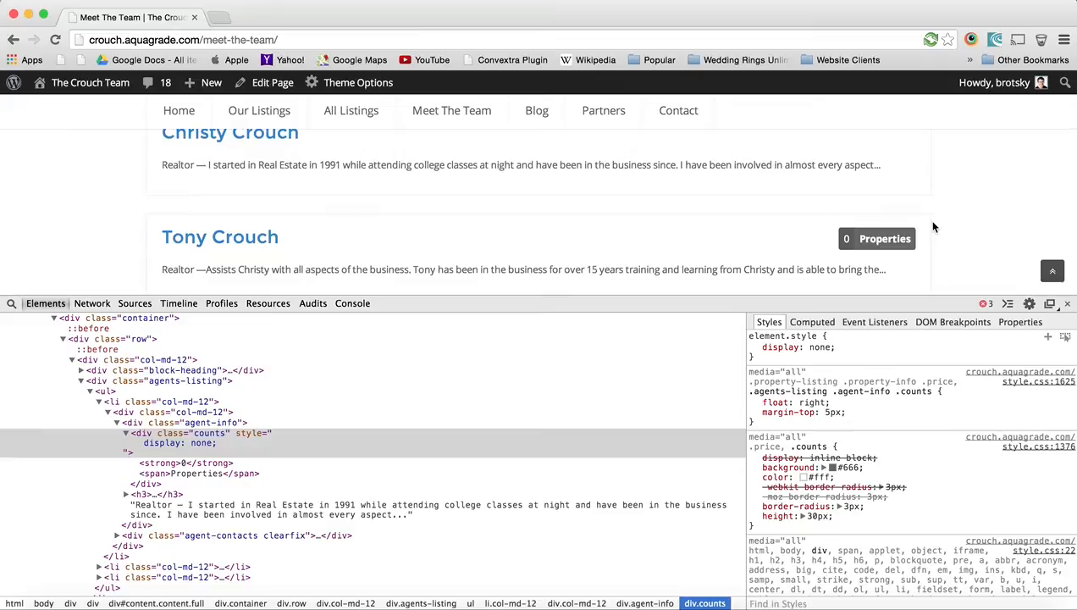
- Select the div.counts badge and the .agents-listing .agent-info .counts rule in Styles
{"action": "scroll", "scroll_direction": "down", "scroll_amount": 3}
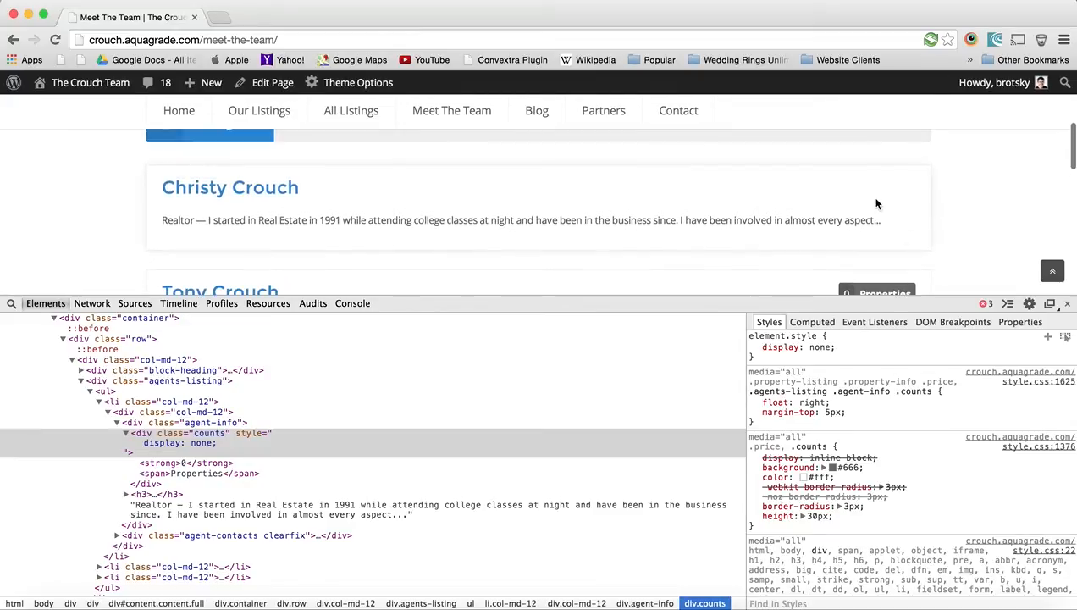
{"action": "mouse_move", "coordinate": [229, 443]}
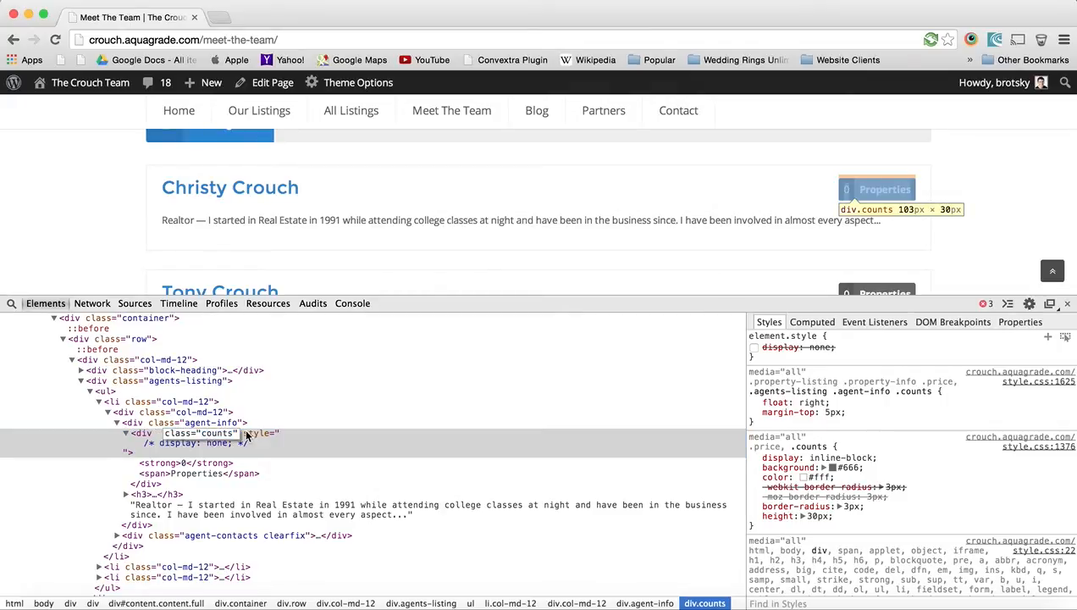
{"action": "left_click", "coordinate": [203, 432]}
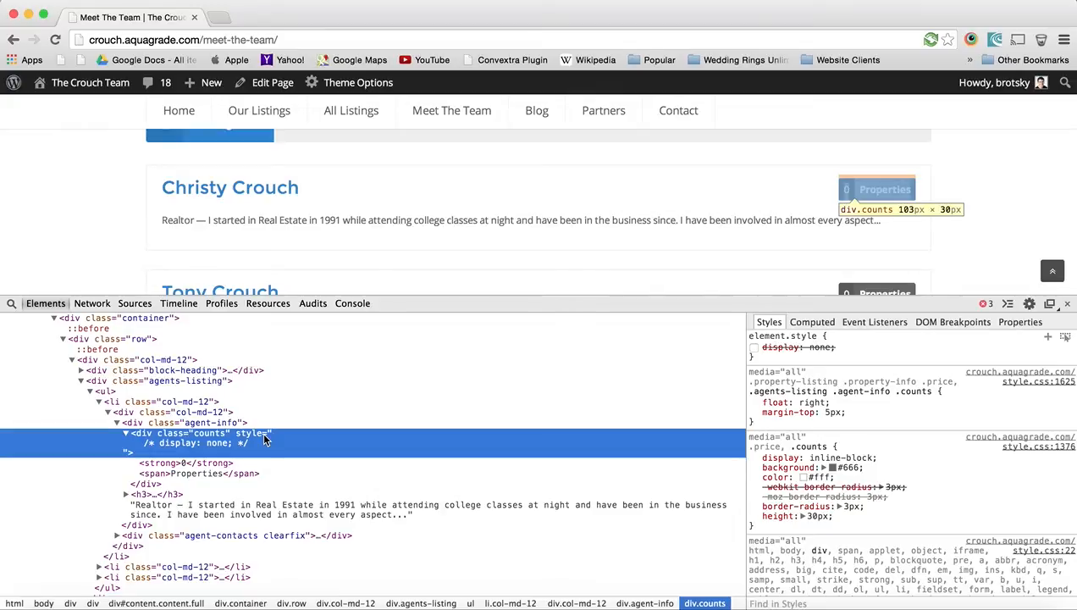
{"action": "left_click", "coordinate": [753, 402]}
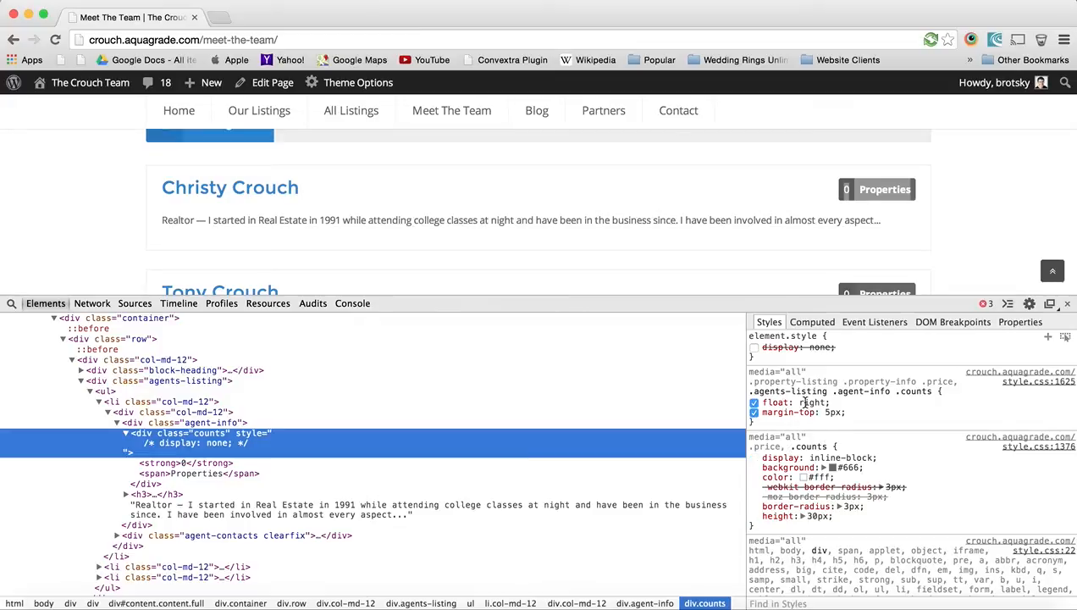
{"action": "mouse_move", "coordinate": [839, 394]}
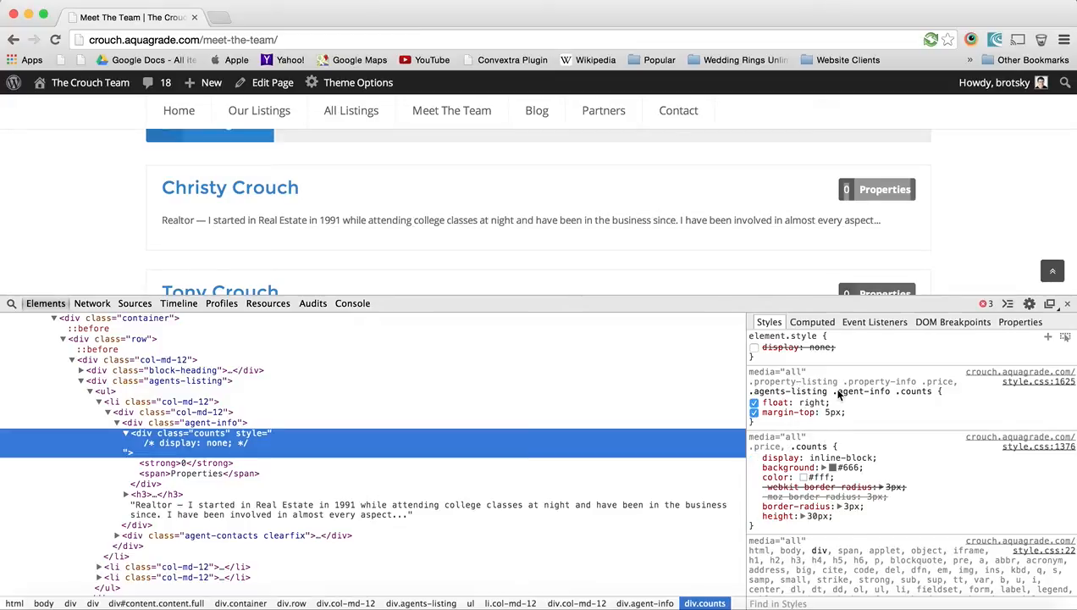
{"action": "mouse_move", "coordinate": [989, 395]}
{"action": "type", "text": "display: none;"}
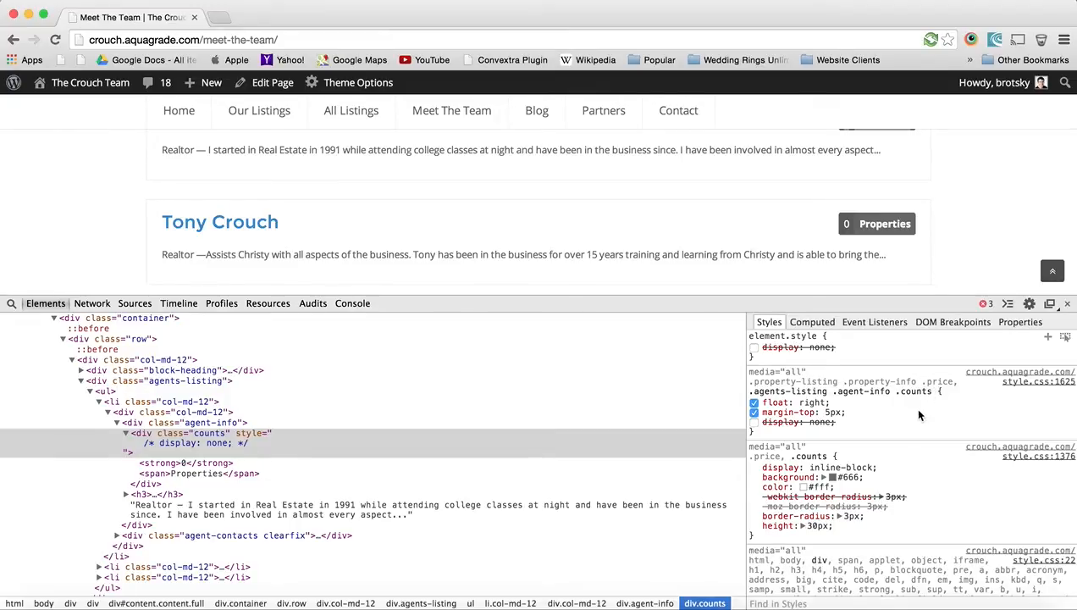
{"action": "mouse_move", "coordinate": [901, 403]}
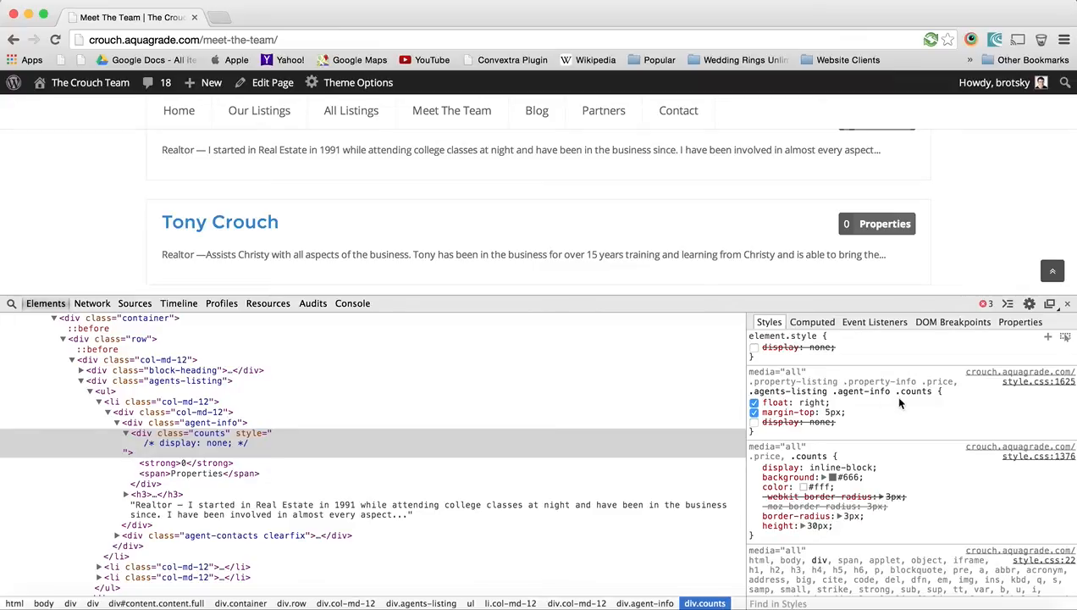
{"action": "mouse_move", "coordinate": [923, 399]}
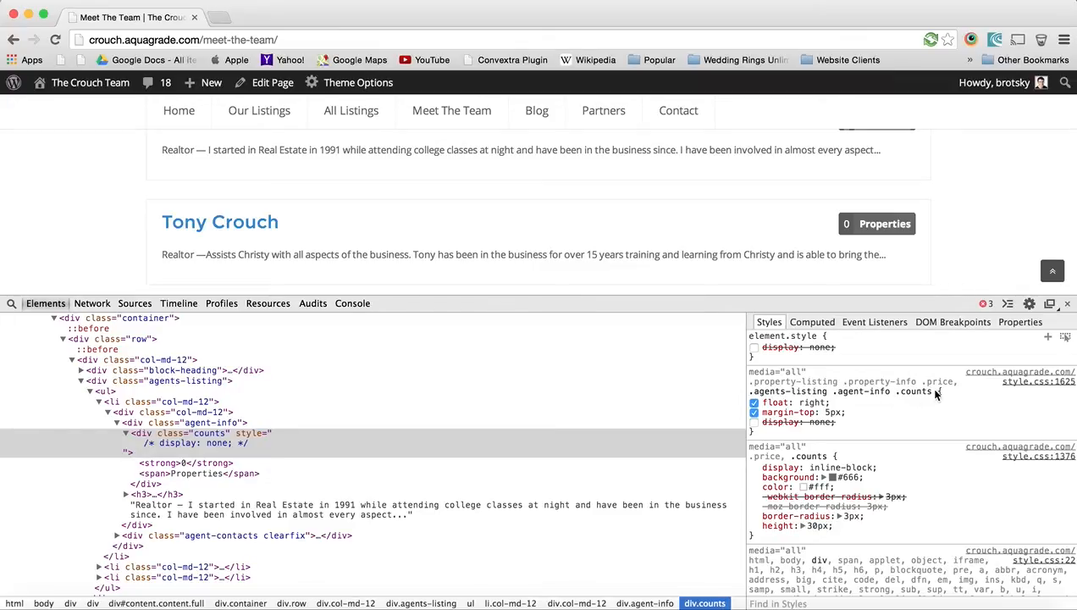
{"action": "mouse_move", "coordinate": [862, 400]}
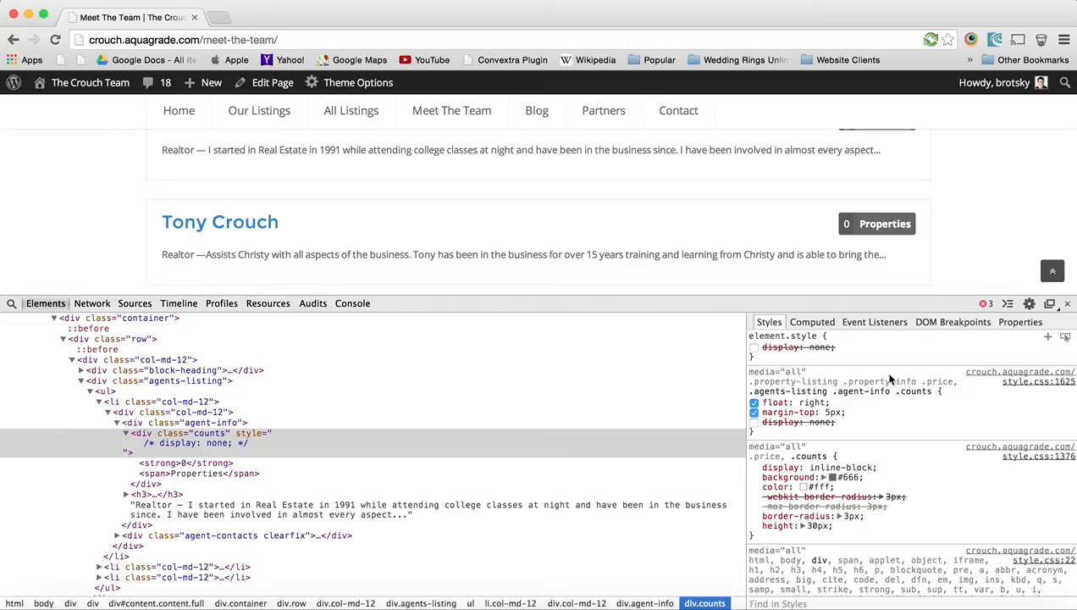
{"action": "mouse_move", "coordinate": [902, 382]}
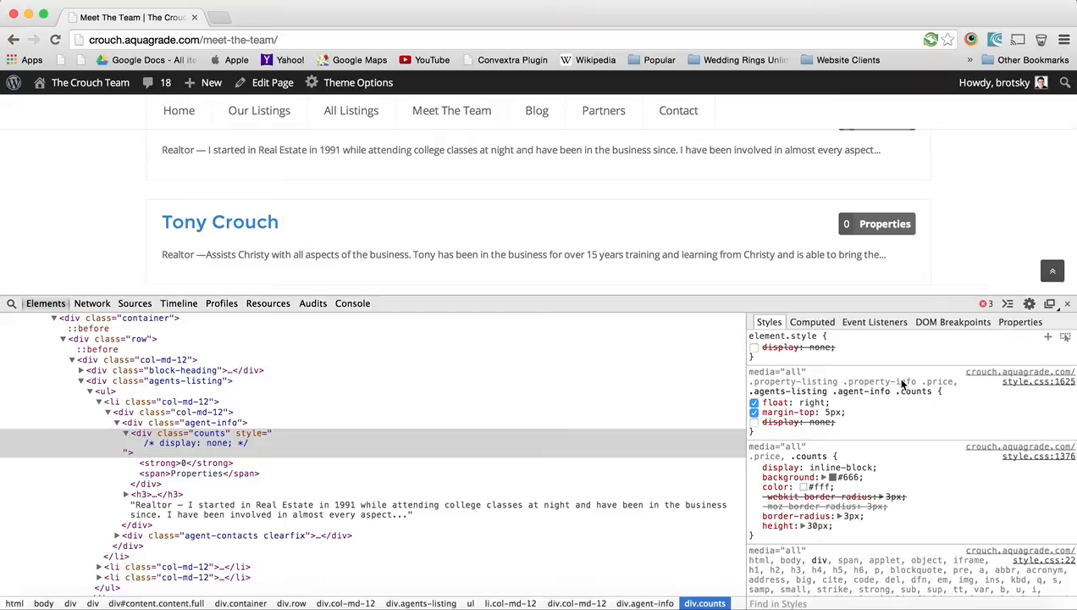
{"action": "mouse_move", "coordinate": [915, 393]}
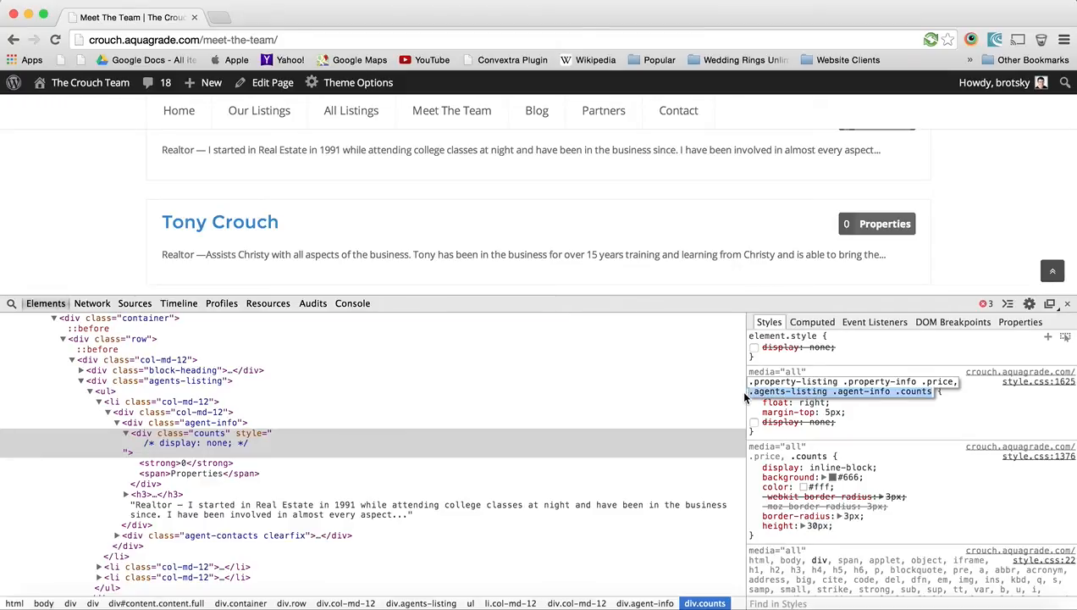
- Add a disabled display: none line to the .agents-listing .agent-info .counts rule
{"action": "left_click", "coordinate": [754, 402]}
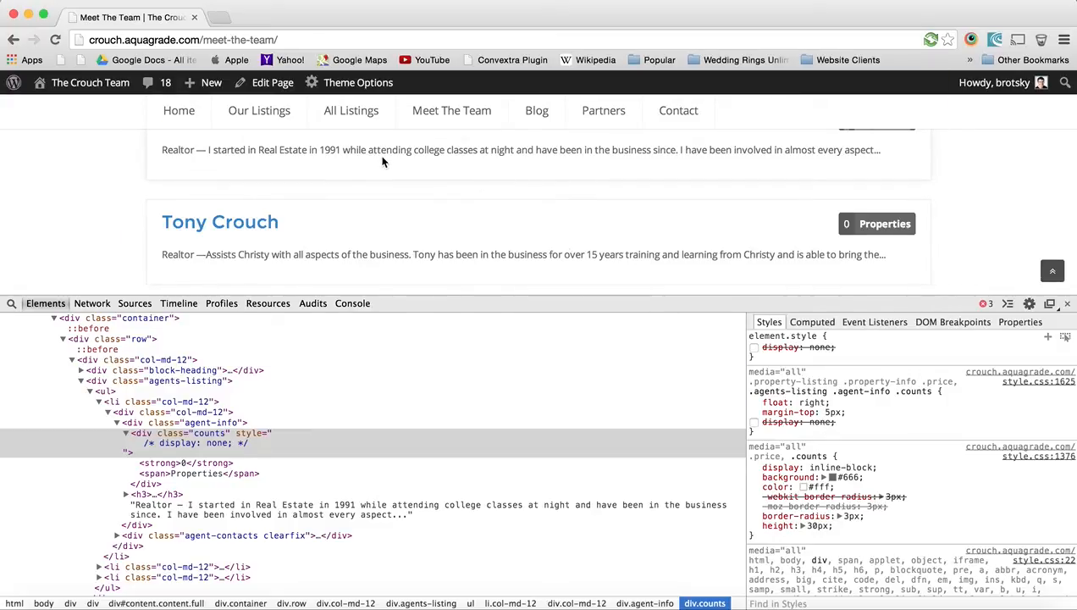
{"action": "mouse_move", "coordinate": [358, 82]}
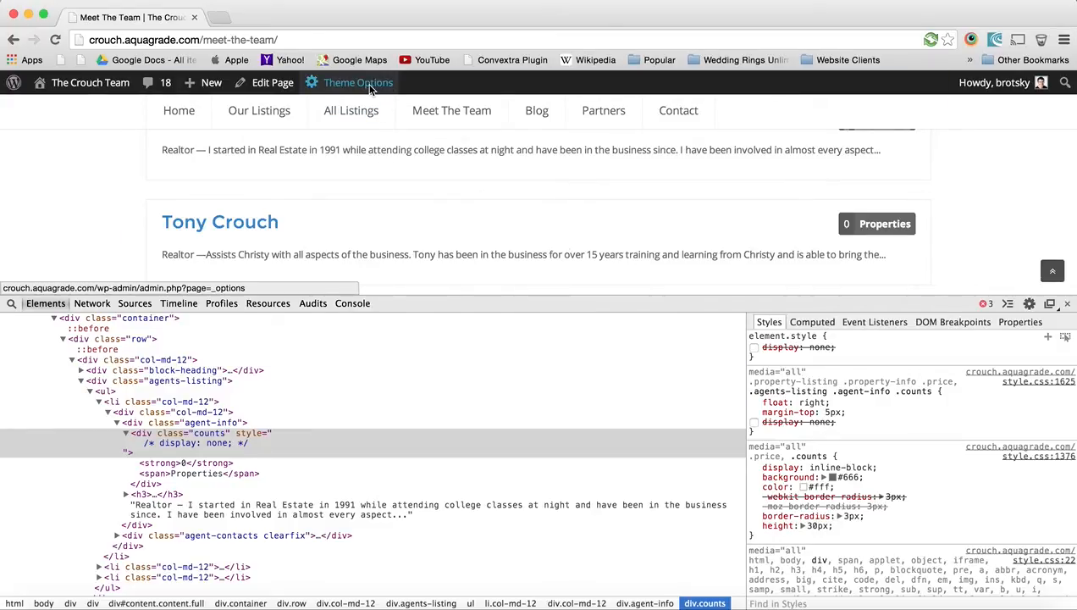
- In Theme Options Custom CSS, type '.agents-listing .agent-info .counts { display:none' below the existing rule
{"action": "left_click", "coordinate": [358, 82]}
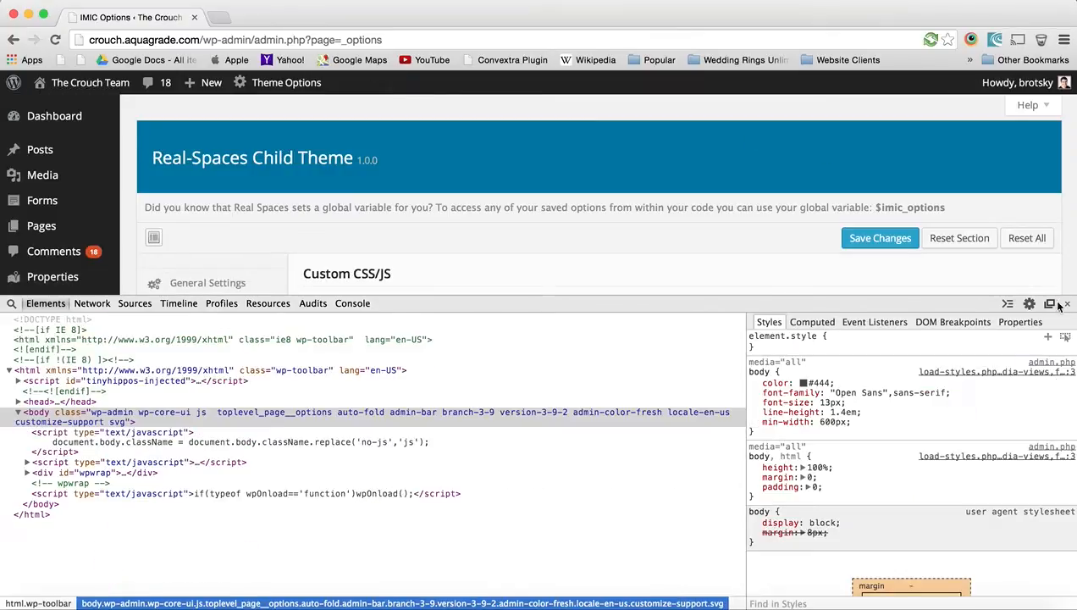
{"action": "left_click", "coordinate": [1068, 303]}
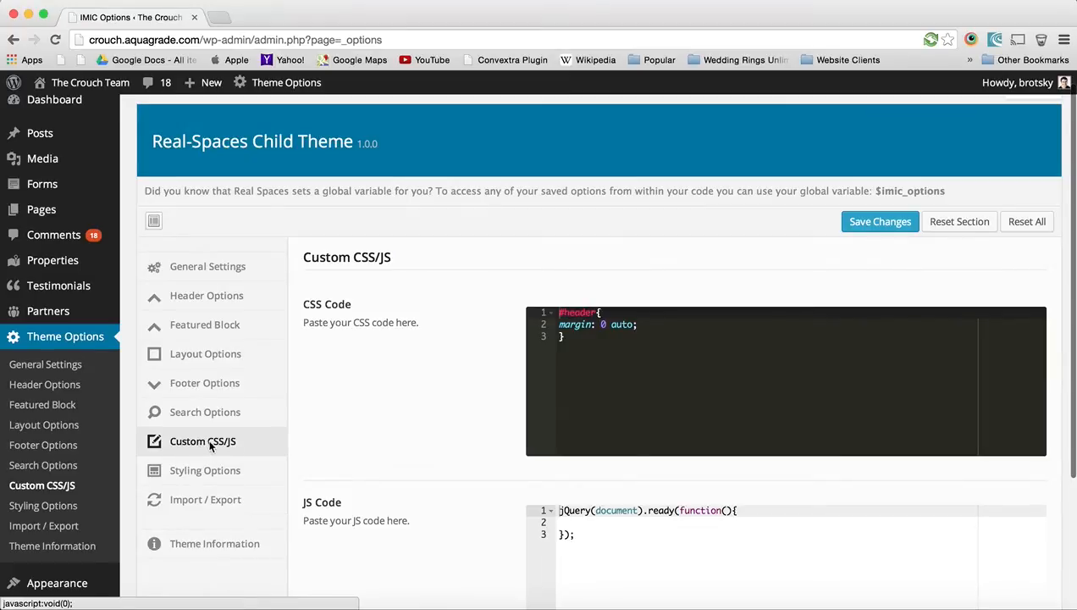
{"action": "scroll", "scroll_direction": "down", "scroll_amount": 3}
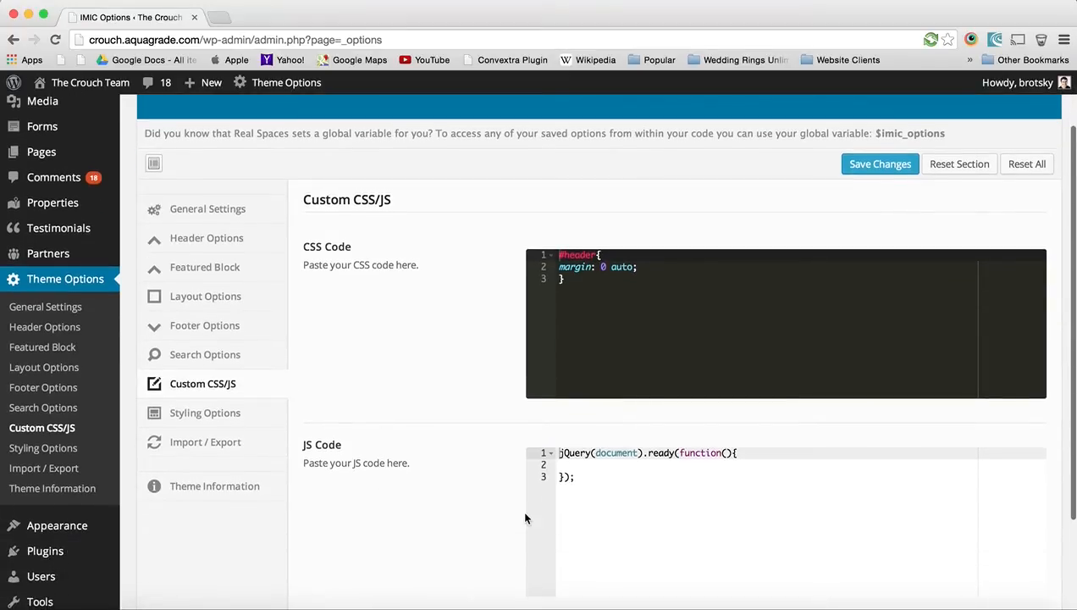
{"action": "mouse_move", "coordinate": [707, 331]}
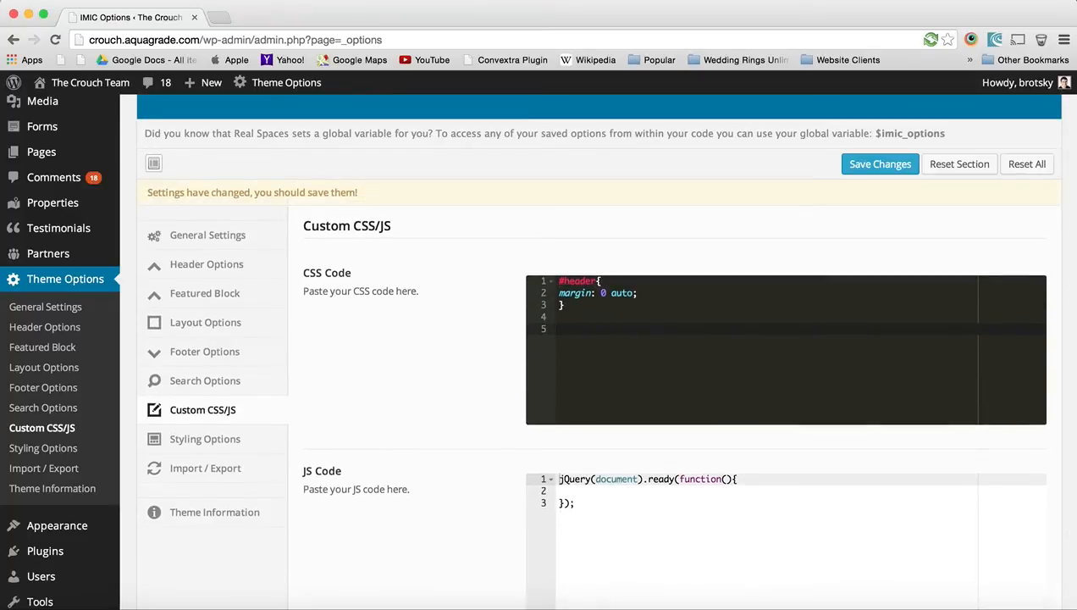
{"action": "type", "text": ".agents-listing .agent-info .counts"}
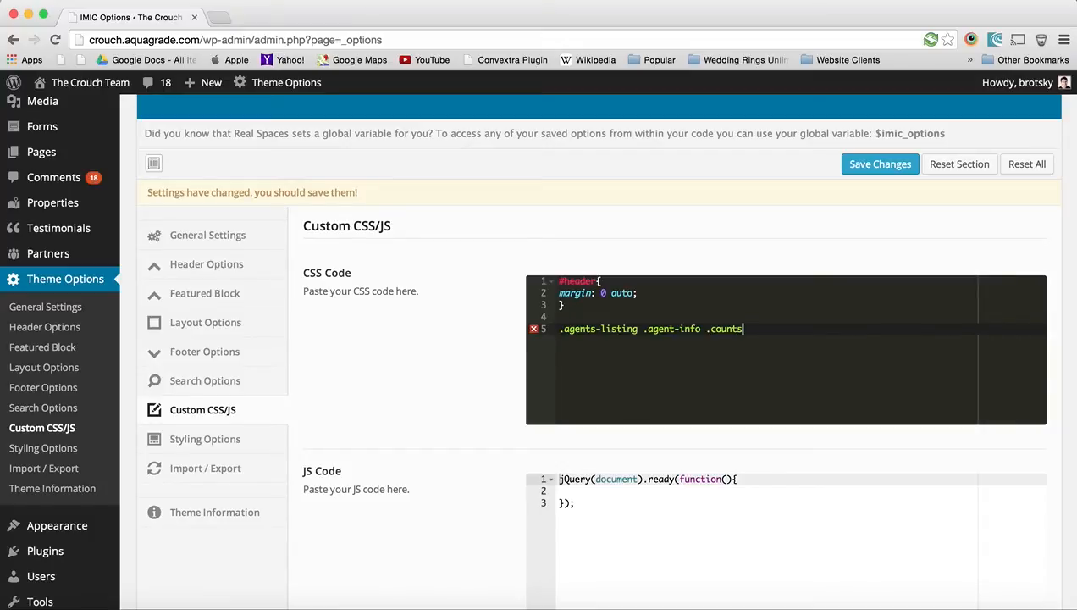
{"action": "type", "text": "{"}
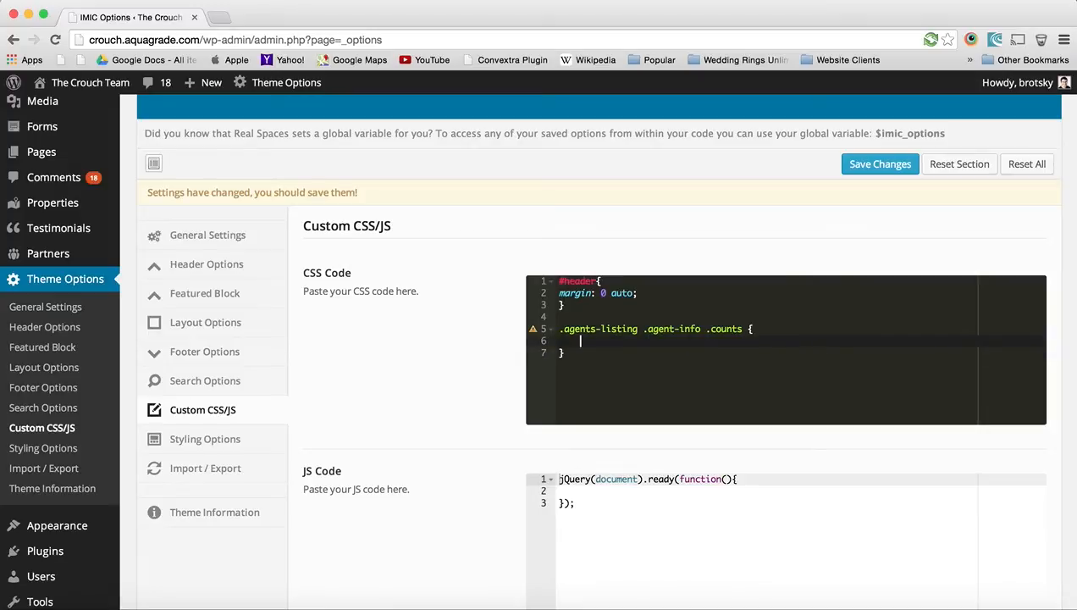
{"action": "type", "text": "di"}
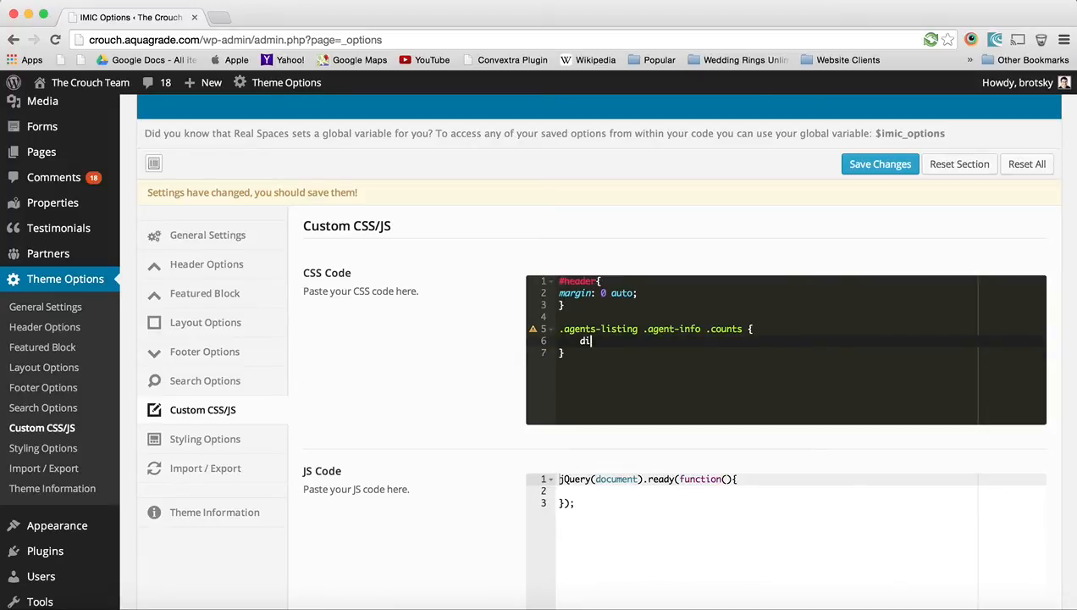
{"action": "type", "text": "splay:noe"}
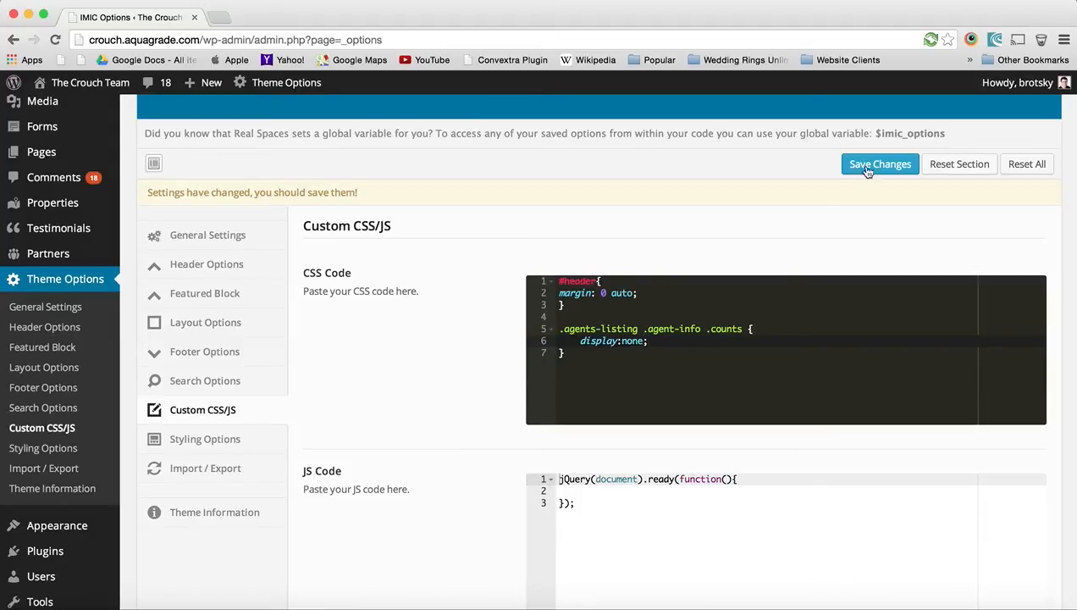
- Save the Theme Options changes containing the new counts rule
{"action": "left_click", "coordinate": [880, 164]}
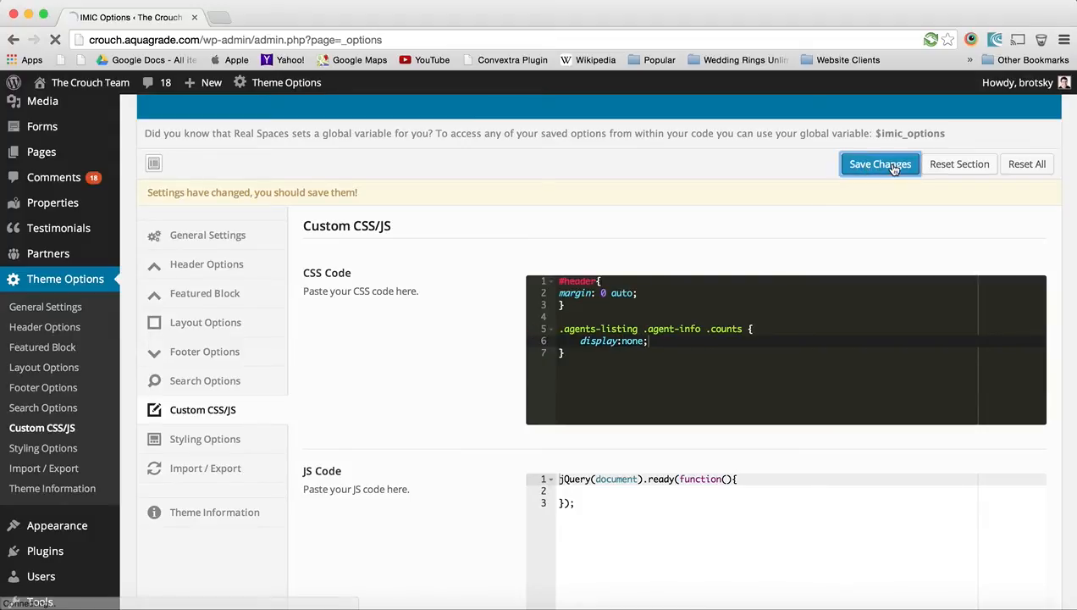
{"action": "left_click", "coordinate": [880, 164]}
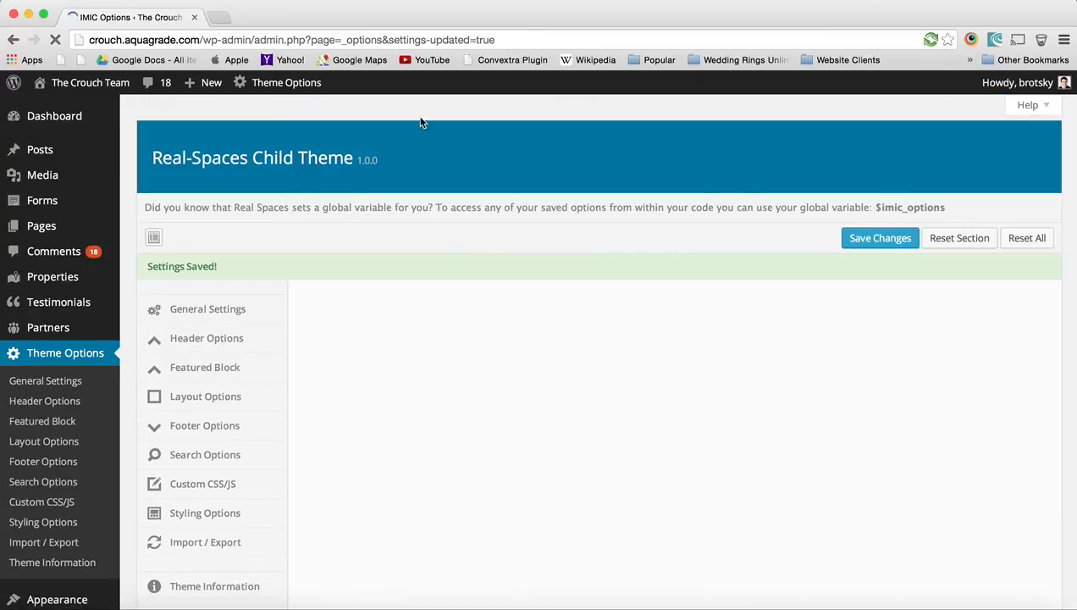
{"action": "left_click", "coordinate": [202, 483]}
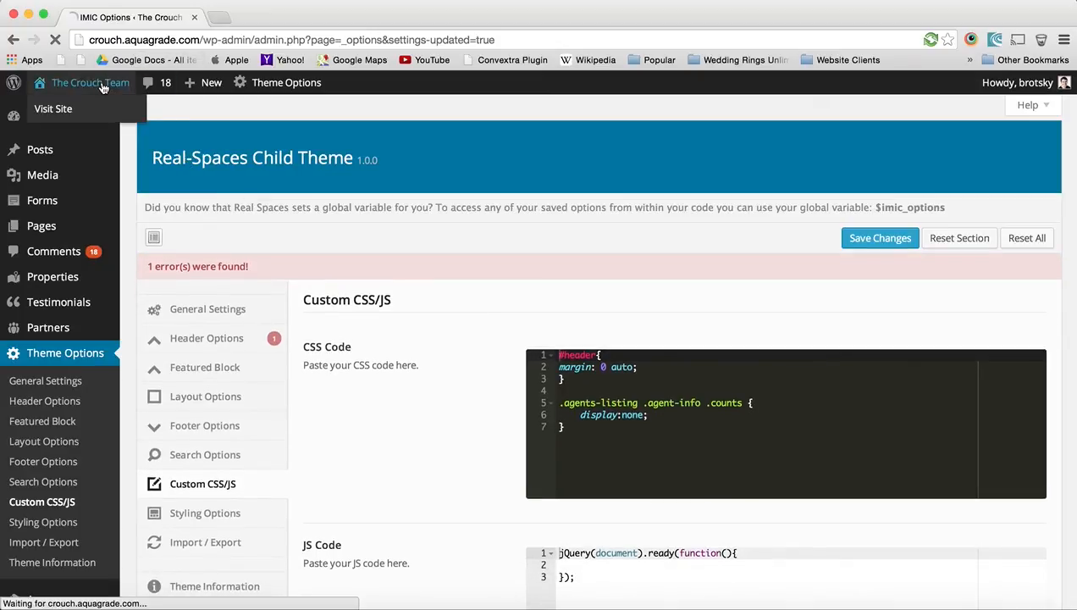
- Visit the public site and go to the Meet The Team page
{"action": "left_click", "coordinate": [52, 109]}
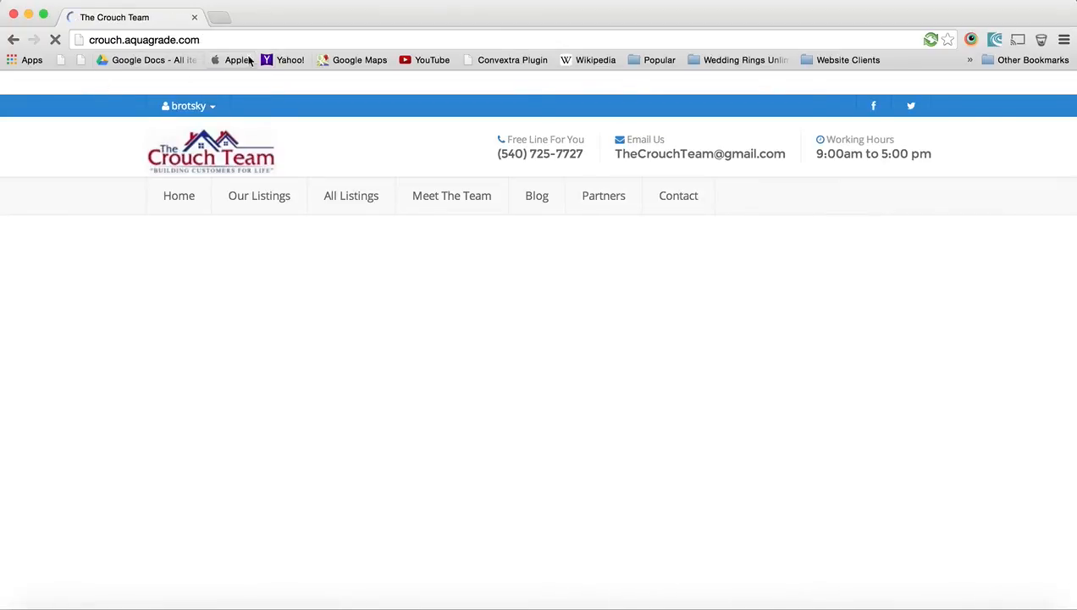
{"action": "left_click", "coordinate": [452, 196]}
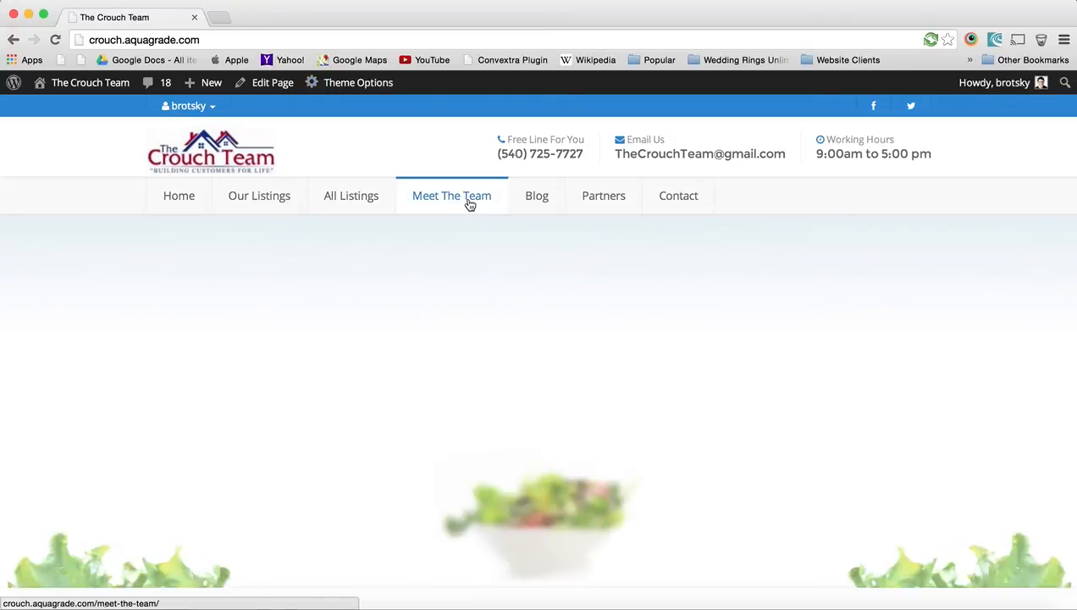
{"action": "left_click", "coordinate": [452, 195]}
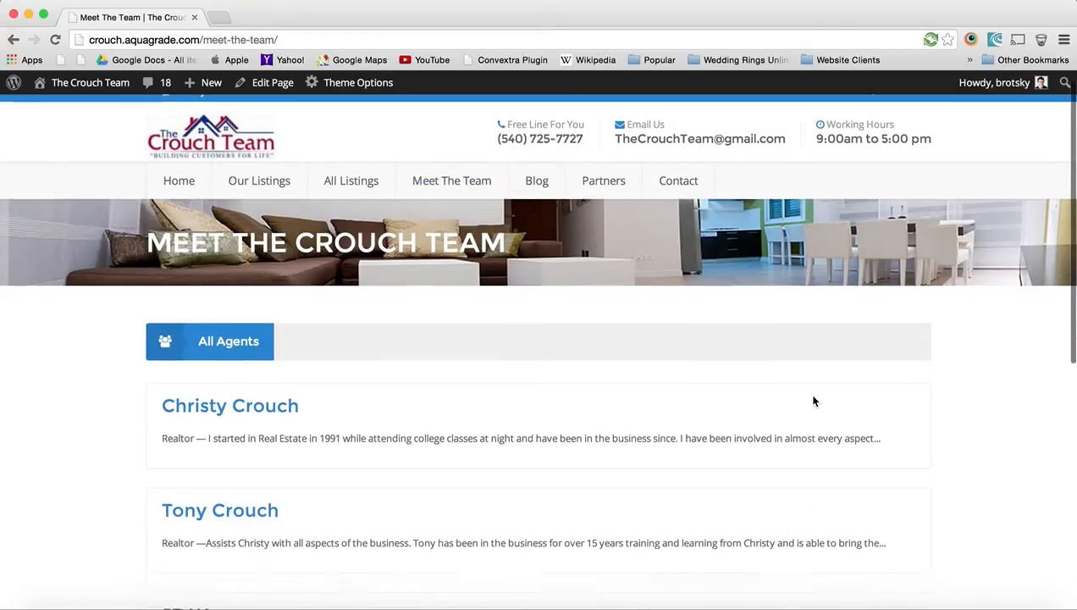
- Inspect the first agent card's div.counts and trace its display:none rule to (index):67
{"action": "right_click", "coordinate": [815, 401]}
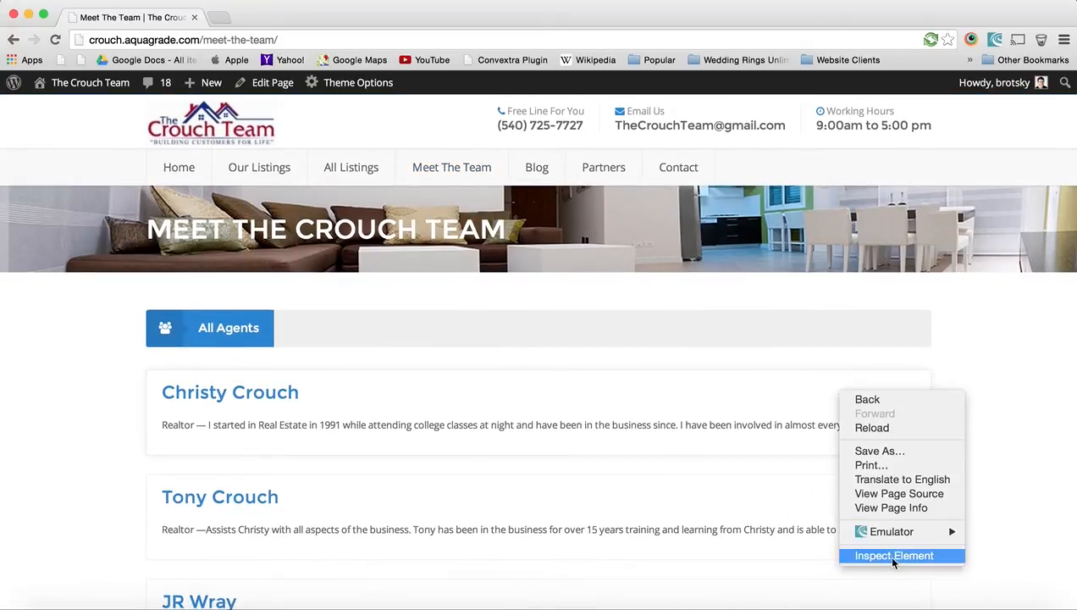
{"action": "left_click", "coordinate": [894, 556]}
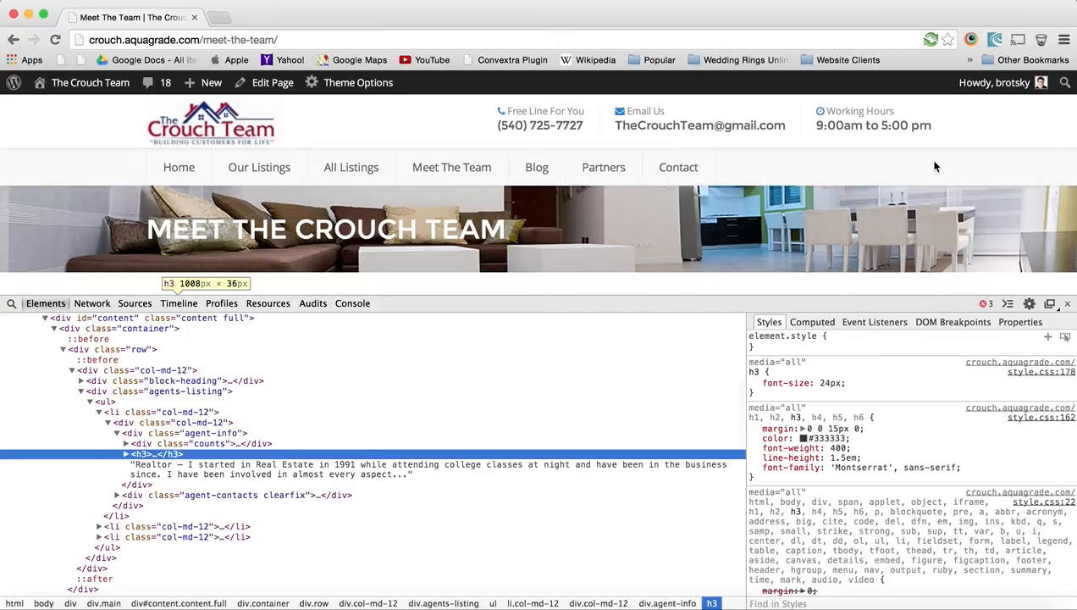
{"action": "scroll", "scroll_direction": "down", "scroll_amount": 3}
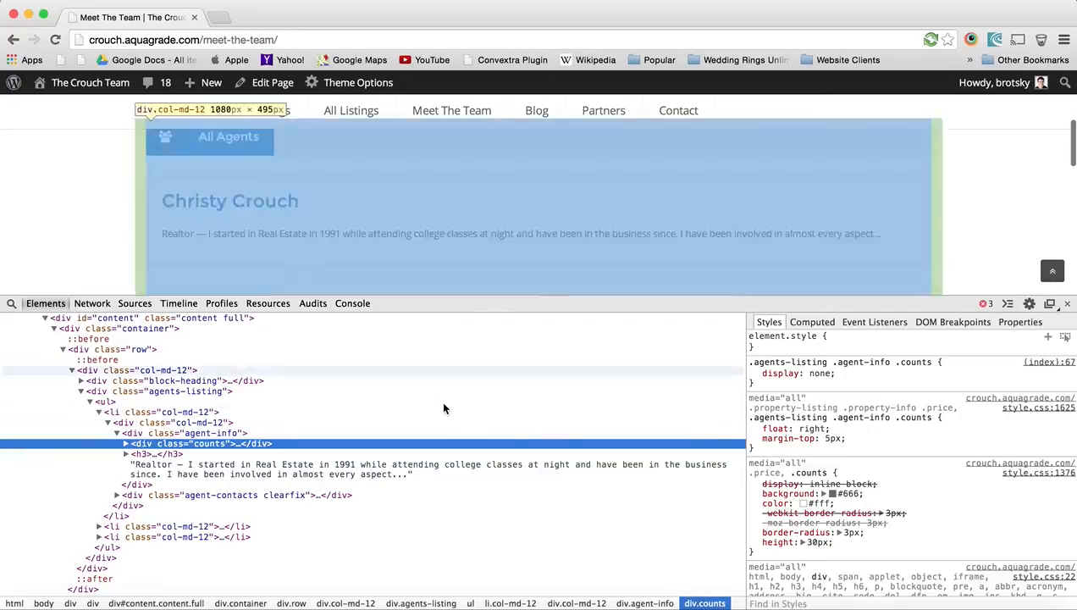
{"action": "left_click", "coordinate": [753, 373]}
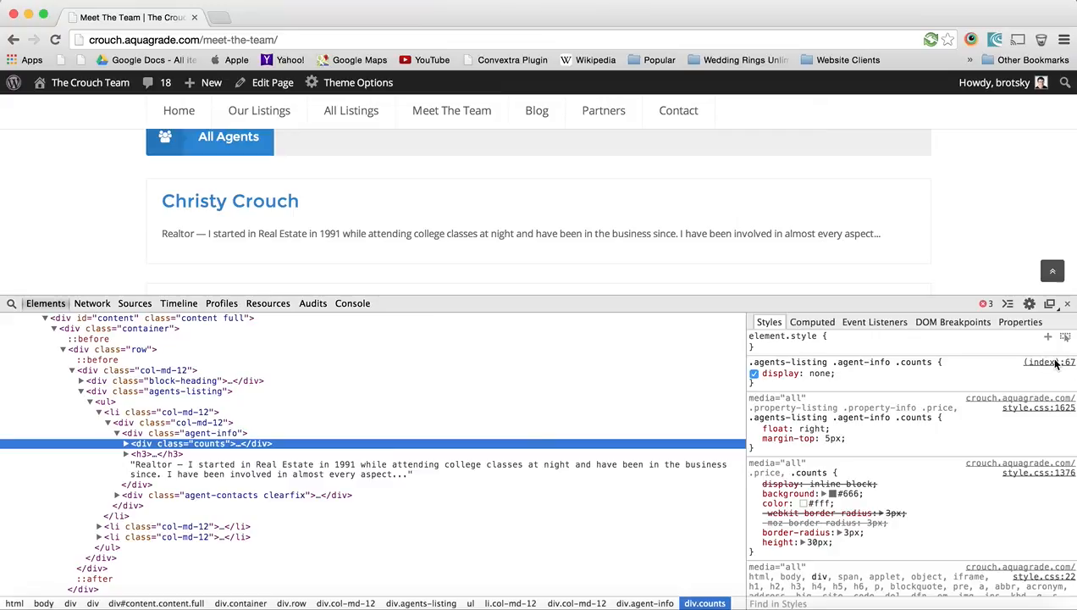
{"action": "left_click", "coordinate": [135, 303]}
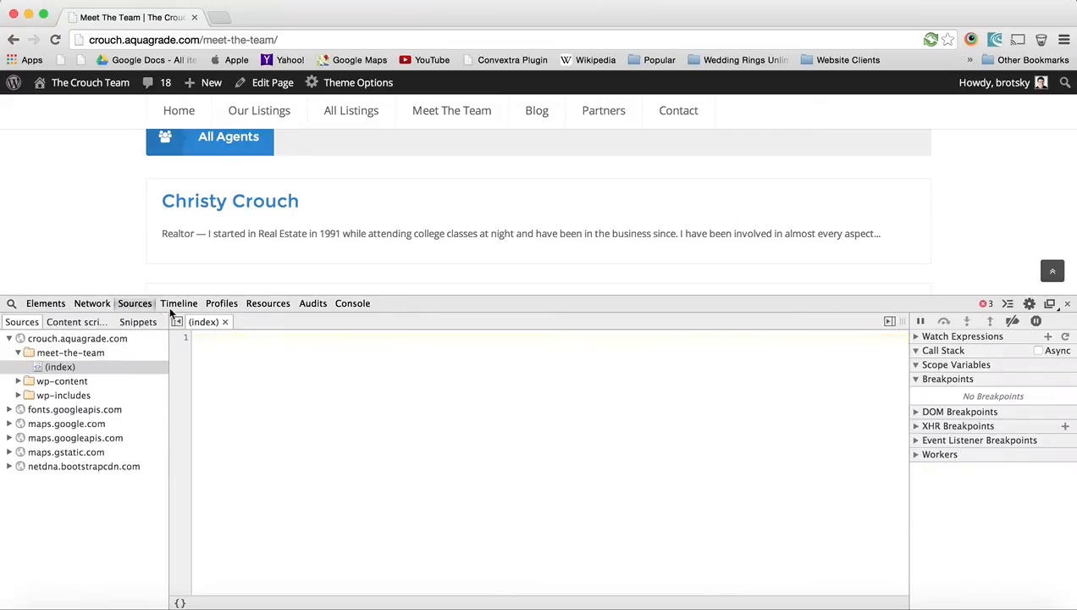
{"action": "left_click", "coordinate": [46, 303]}
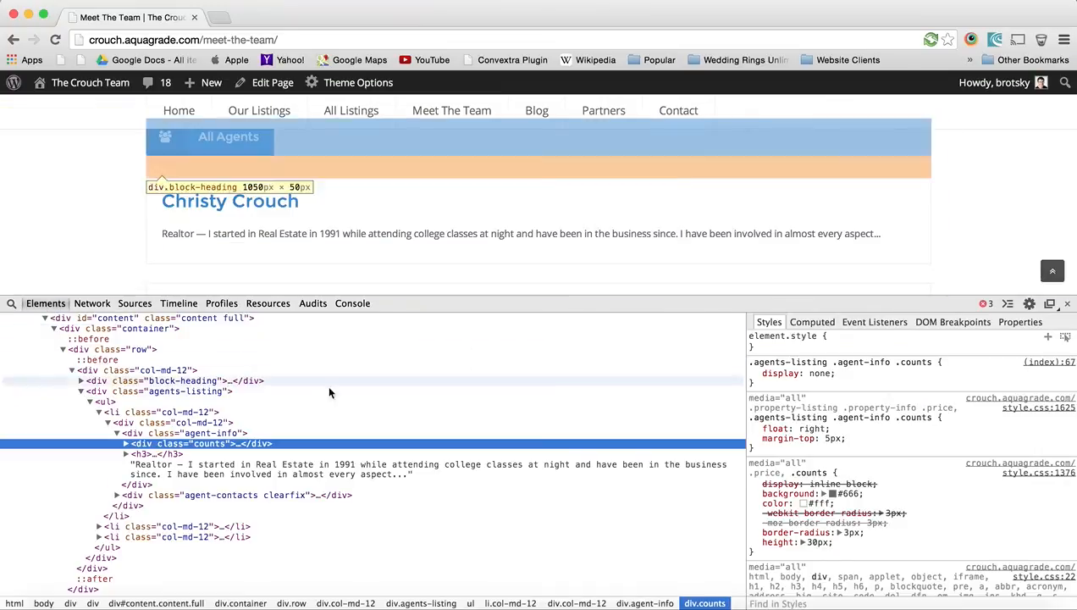
{"action": "left_click", "coordinate": [754, 373]}
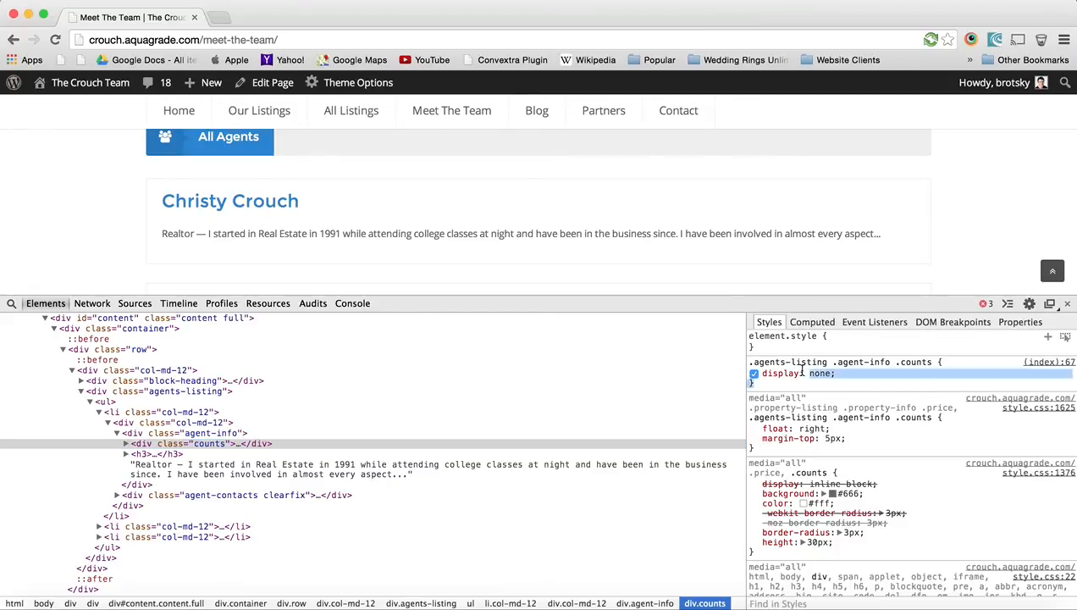